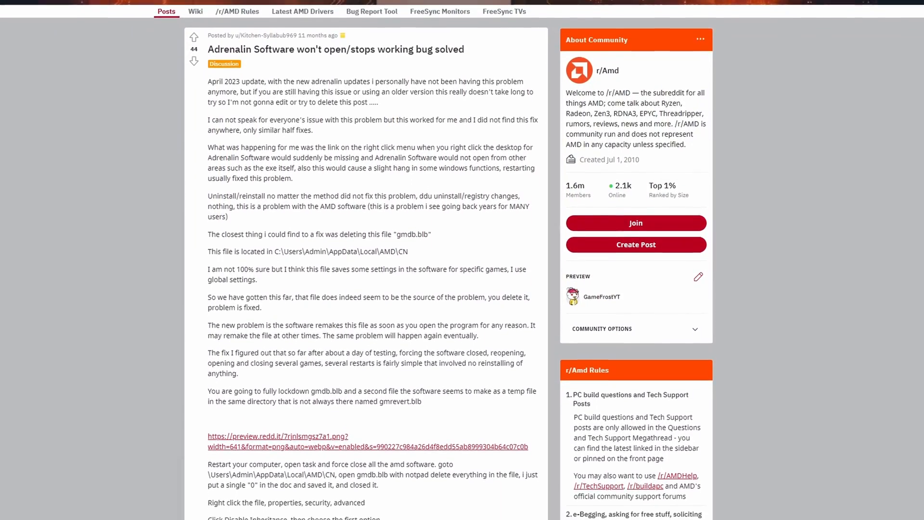
- Filter Task Manager's process list with 'amd' to show the AMD Software processes
{"action": "scroll", "scroll_direction": "down", "scroll_amount": 3}
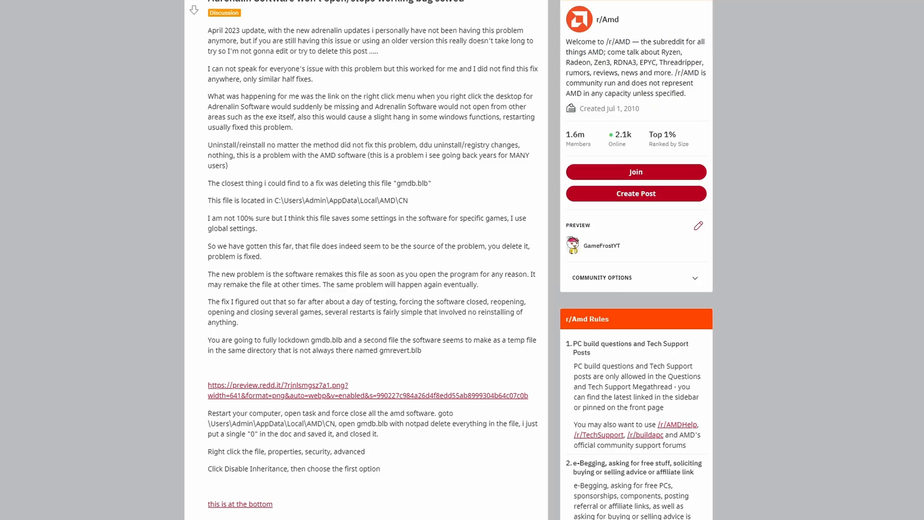
{"action": "scroll", "scroll_direction": "down", "scroll_amount": 3}
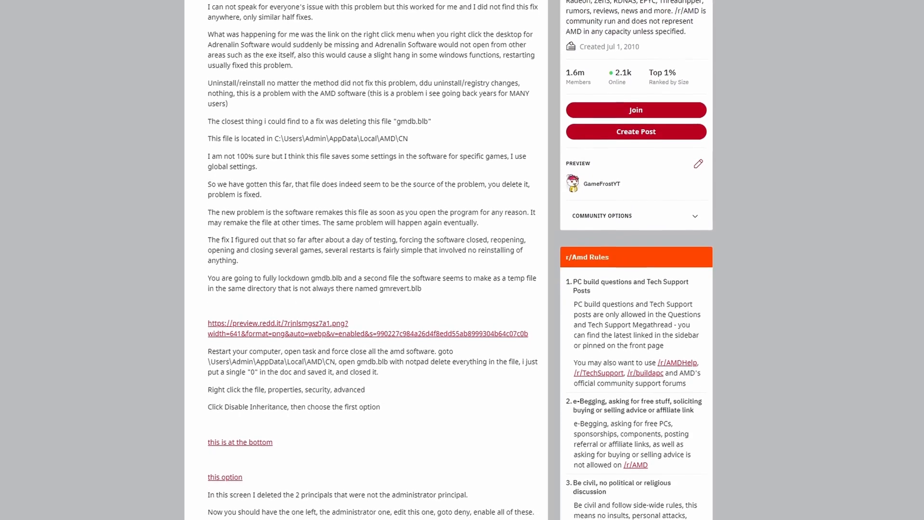
{"action": "scroll", "scroll_direction": "down", "scroll_amount": 3}
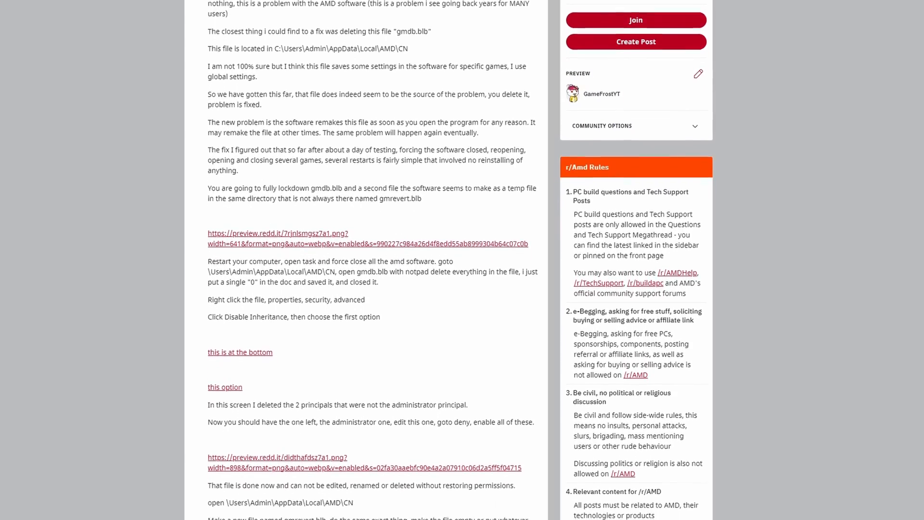
{"action": "scroll", "scroll_direction": "down", "scroll_amount": 3}
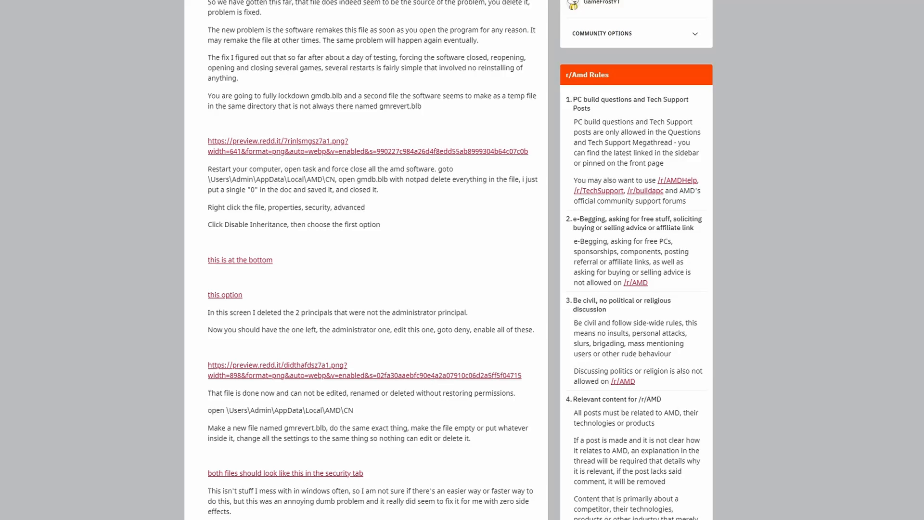
{"action": "scroll", "scroll_direction": "down", "scroll_amount": 3}
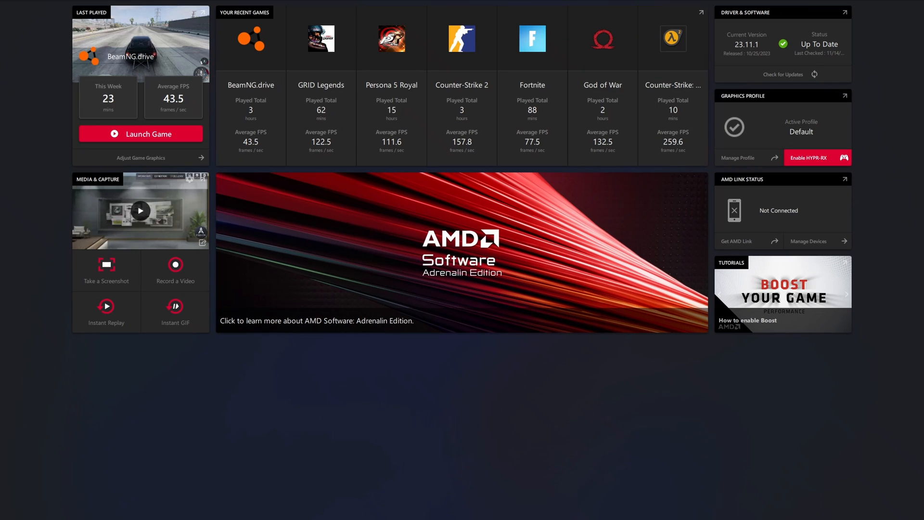
{"action": "mouse_move", "coordinate": [130, 507]}
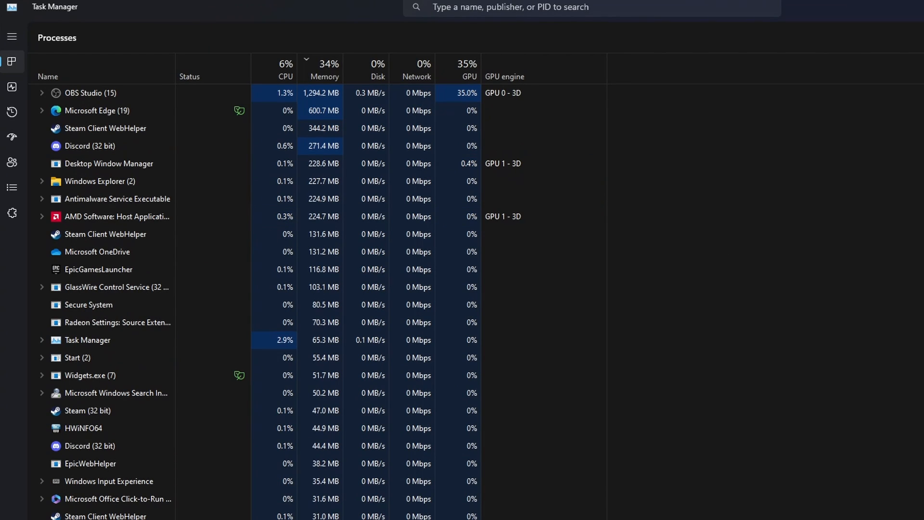
{"action": "left_click", "coordinate": [530, 7]}
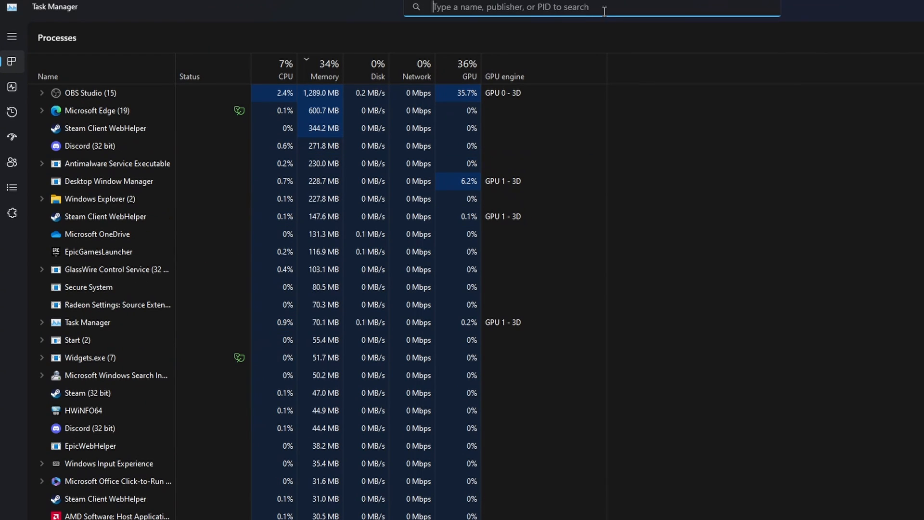
{"action": "type", "text": "amd"}
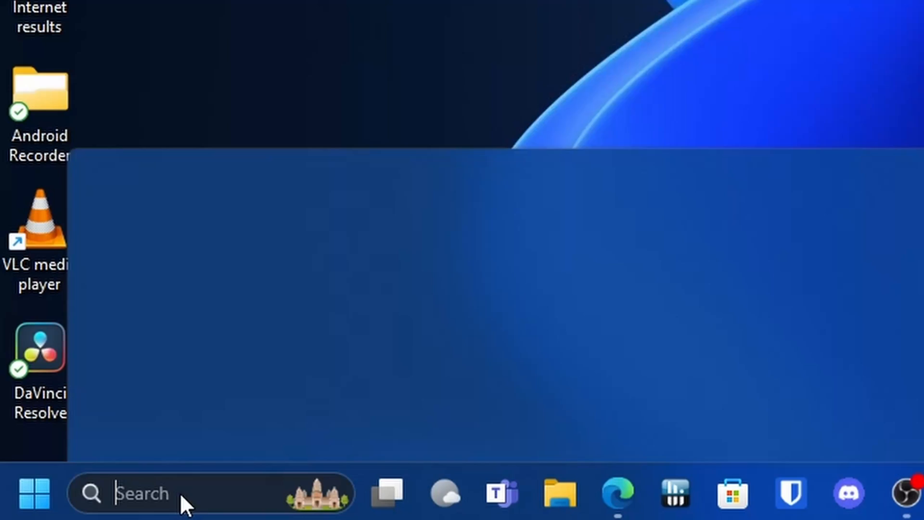
- Go to AppData\Local\AMD\CN and bring up the folder's context menu
{"action": "type", "text": "%run"}
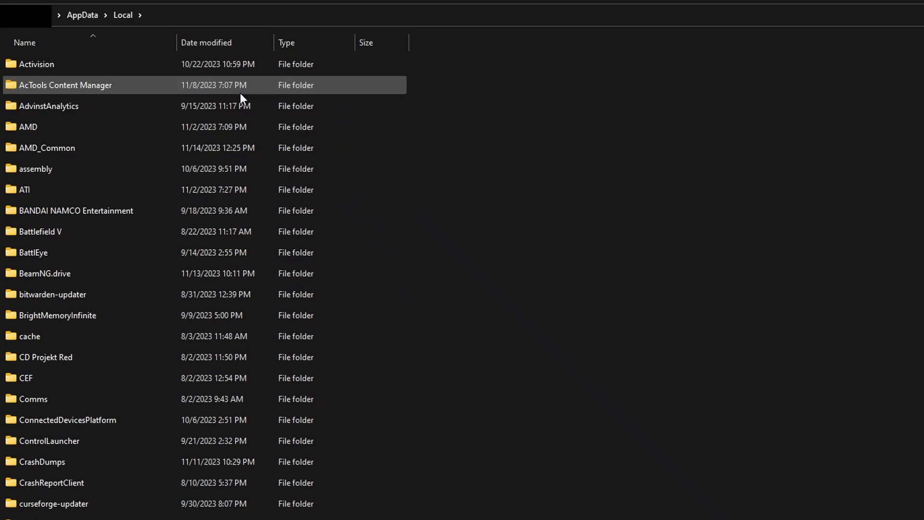
{"action": "left_click", "coordinate": [28, 126]}
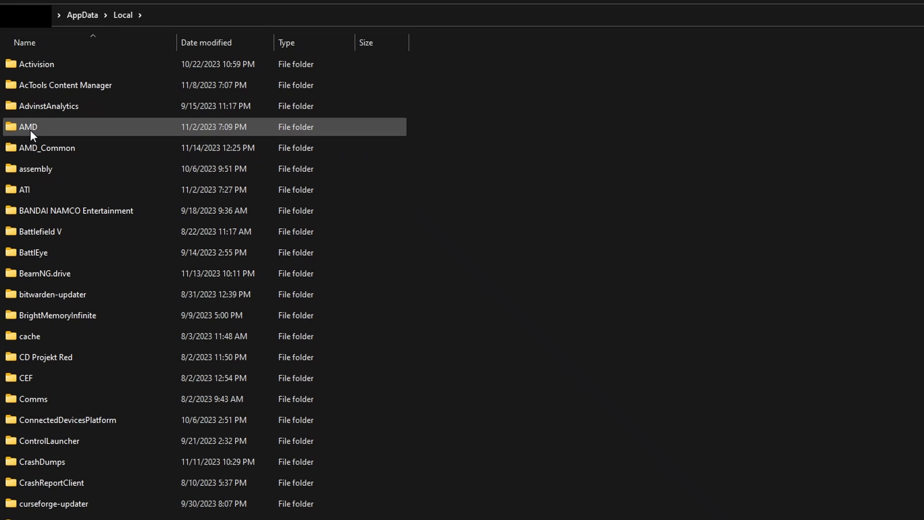
{"action": "double_click", "coordinate": [28, 126]}
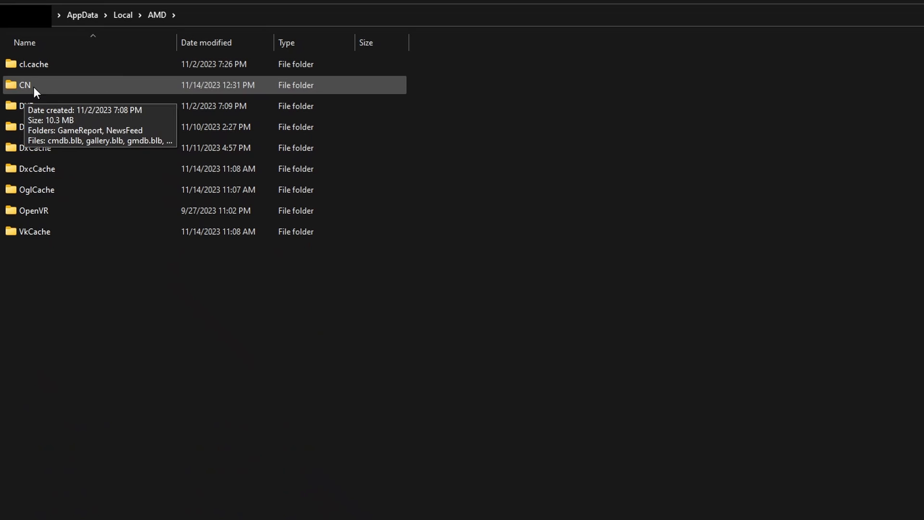
{"action": "double_click", "coordinate": [24, 85]}
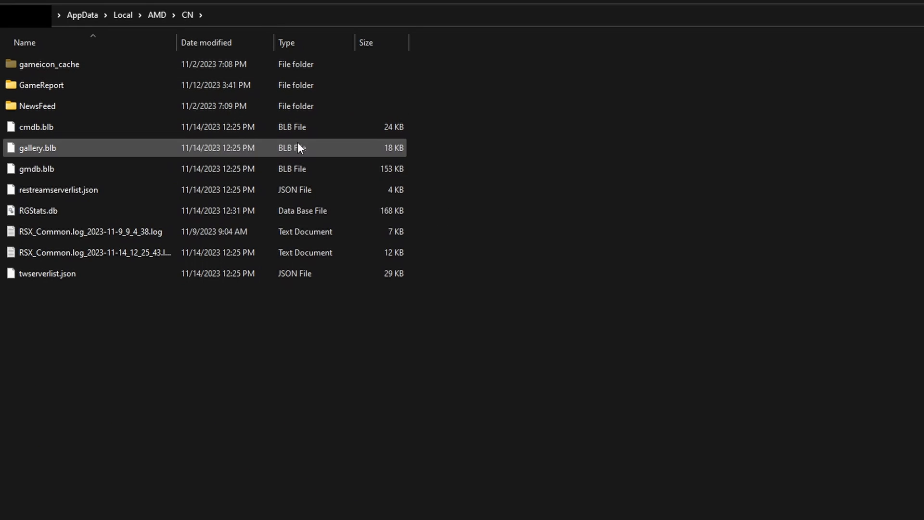
{"action": "left_click", "coordinate": [378, 320]}
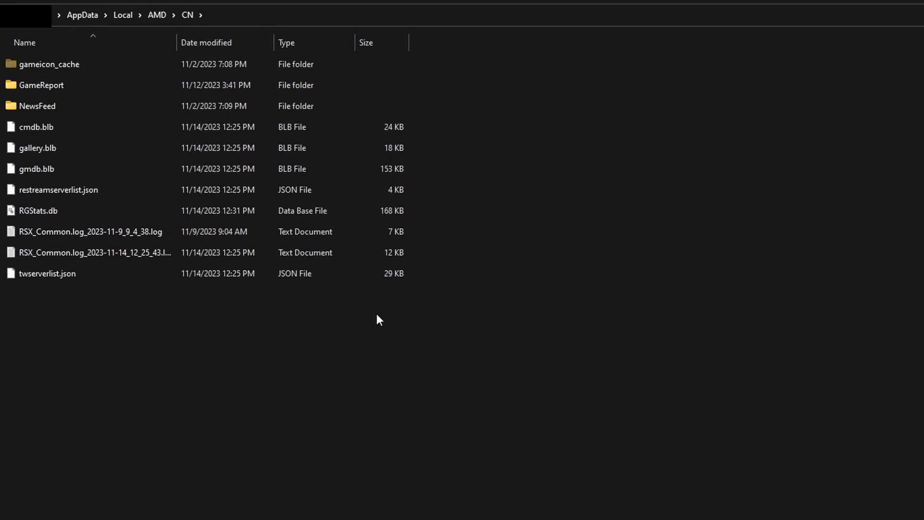
{"action": "right_click", "coordinate": [37, 169]}
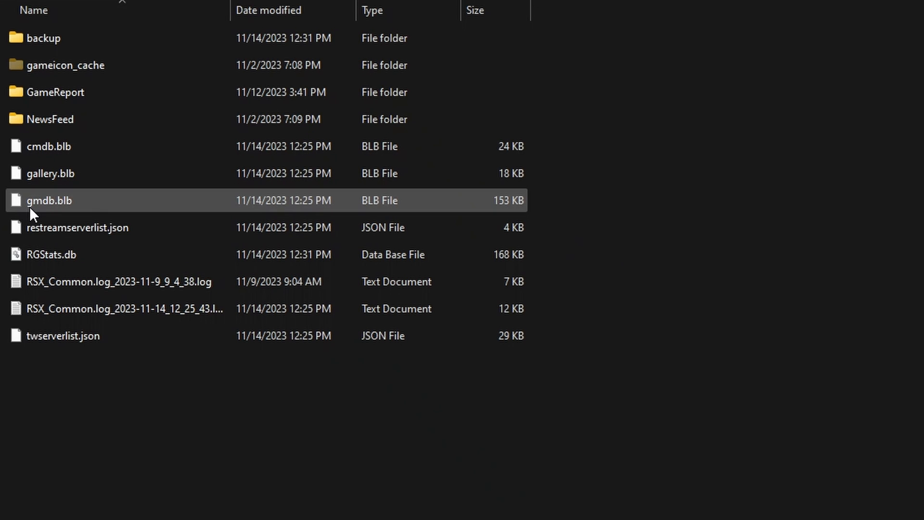
{"action": "mouse_move", "coordinate": [56, 212]}
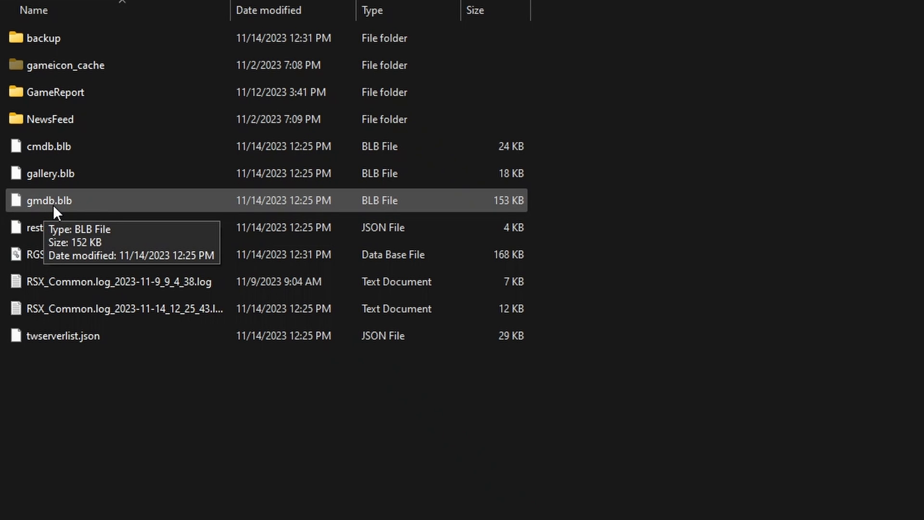
{"action": "mouse_move", "coordinate": [124, 204]}
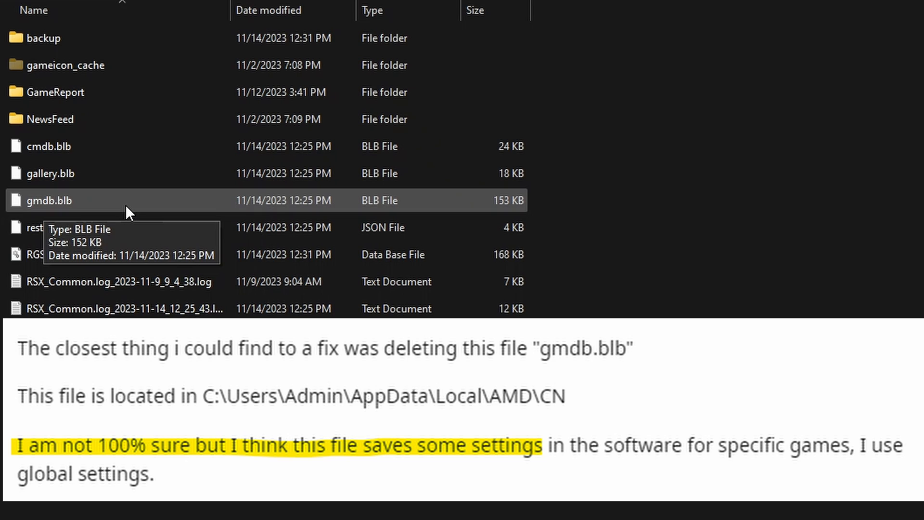
{"action": "mouse_move", "coordinate": [140, 211]}
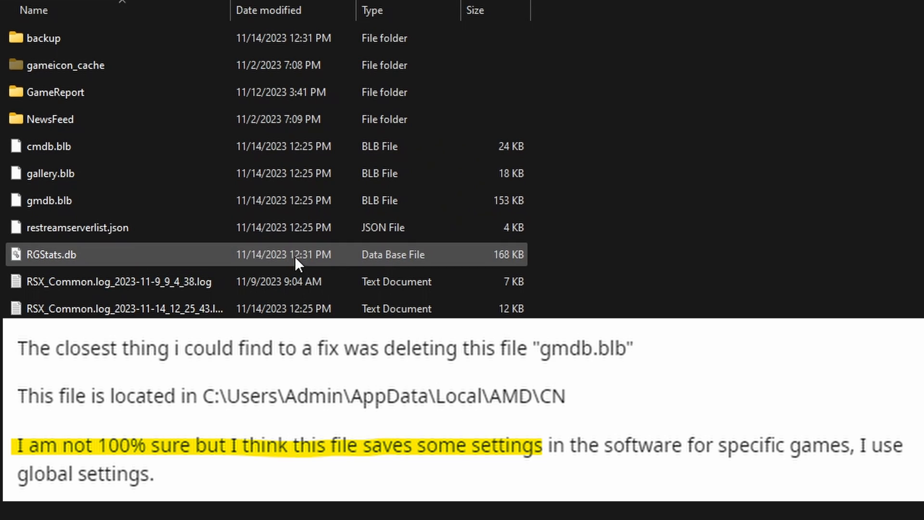
- Select gmdb.blb in the CN folder and bring up its context menu
{"action": "left_click", "coordinate": [50, 200]}
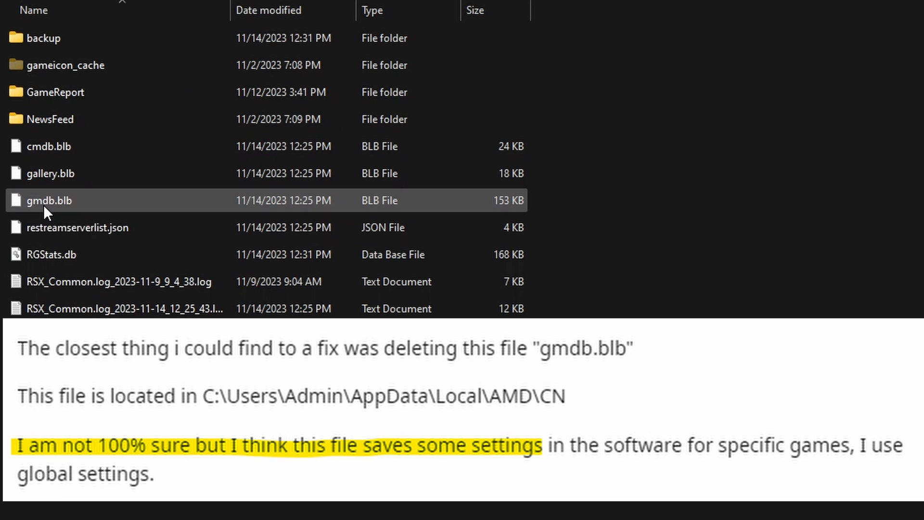
{"action": "mouse_move", "coordinate": [139, 193]}
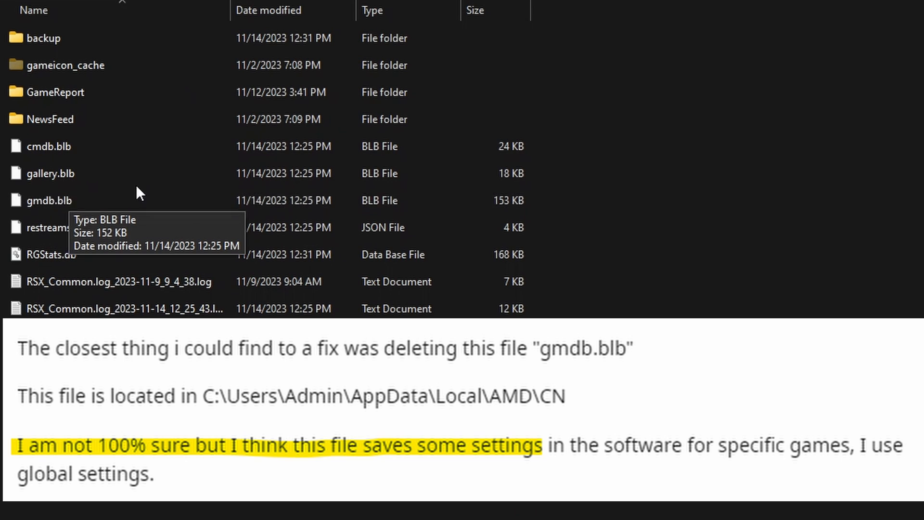
{"action": "mouse_move", "coordinate": [106, 227]}
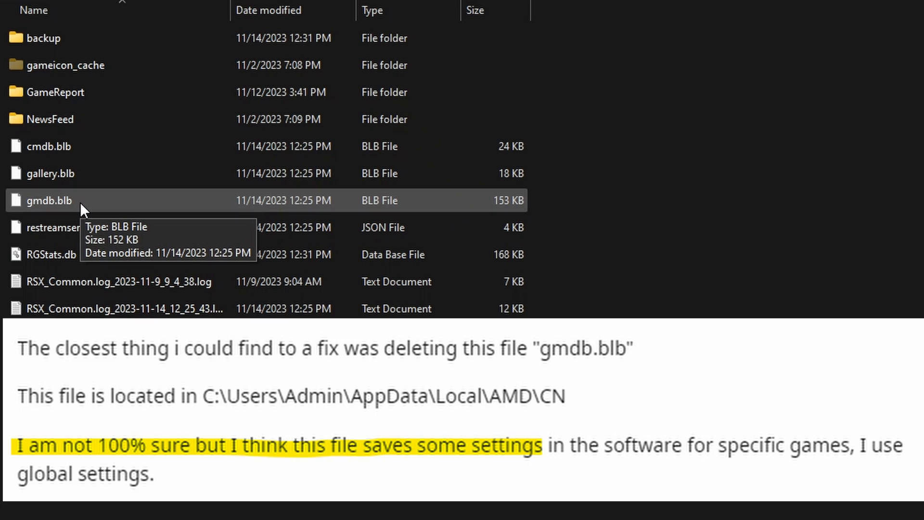
{"action": "right_click", "coordinate": [50, 200]}
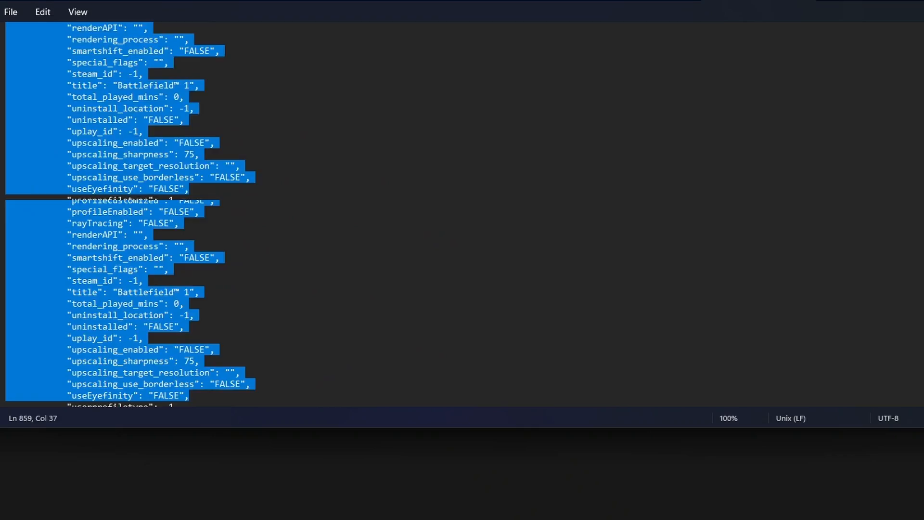
- Scroll through the gmdb.blb contents shown in Notepad
{"action": "scroll", "scroll_direction": "down", "scroll_amount": 3}
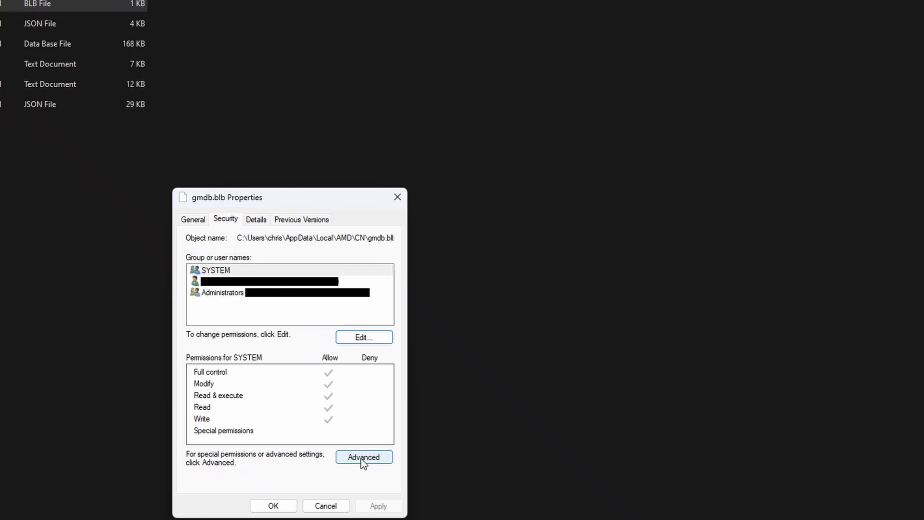
- Disable inheritance on gmdb.blb in Advanced Security, converting inherited entries to explicit ones
{"action": "left_click", "coordinate": [223, 293]}
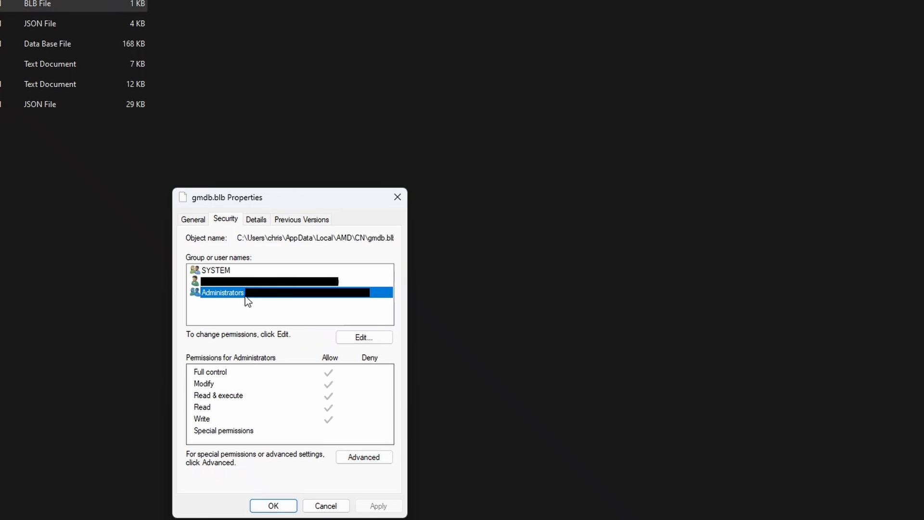
{"action": "left_click", "coordinate": [364, 457]}
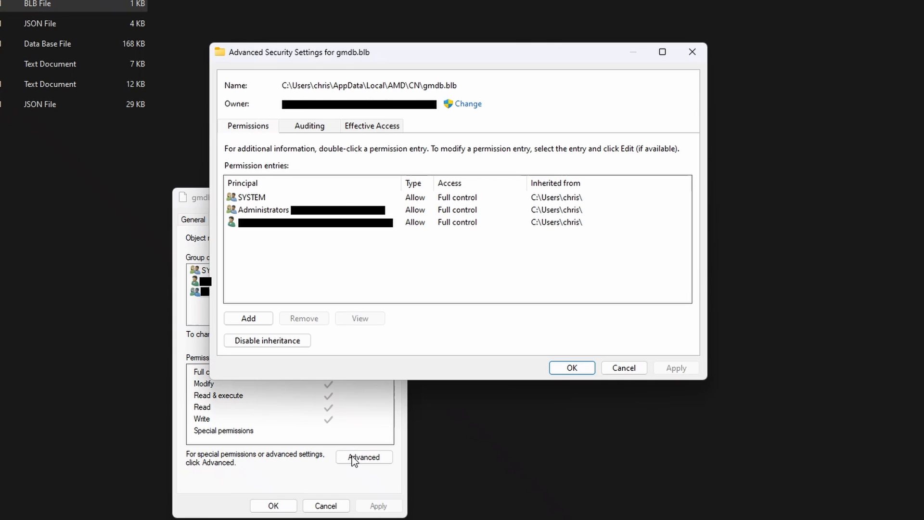
{"action": "mouse_move", "coordinate": [309, 241]}
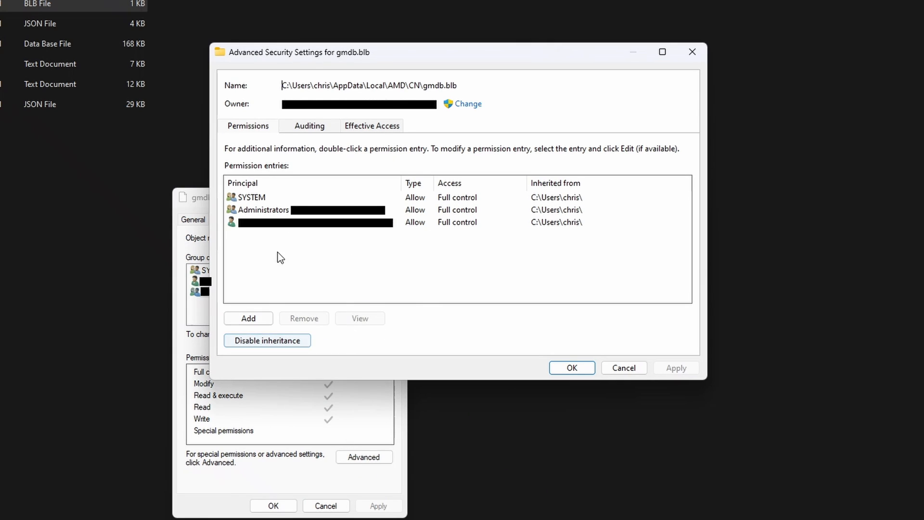
{"action": "mouse_move", "coordinate": [298, 231]}
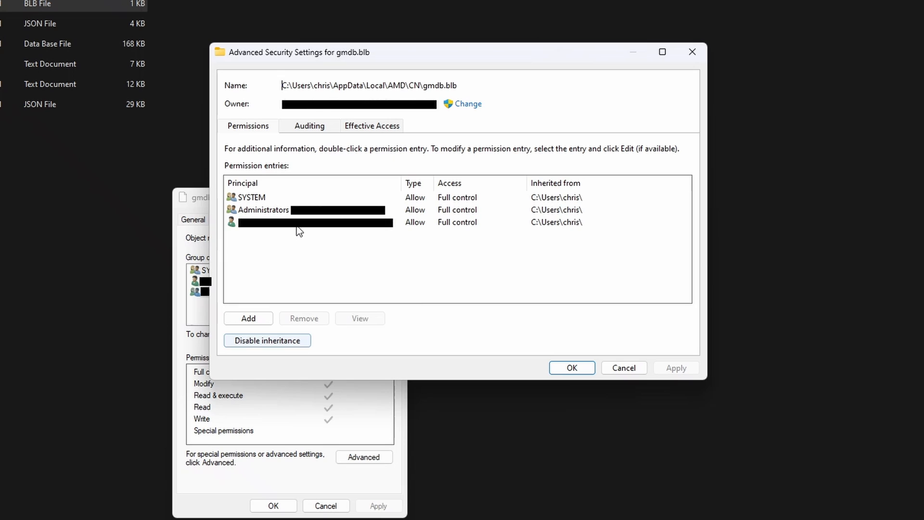
{"action": "left_click", "coordinate": [267, 340]}
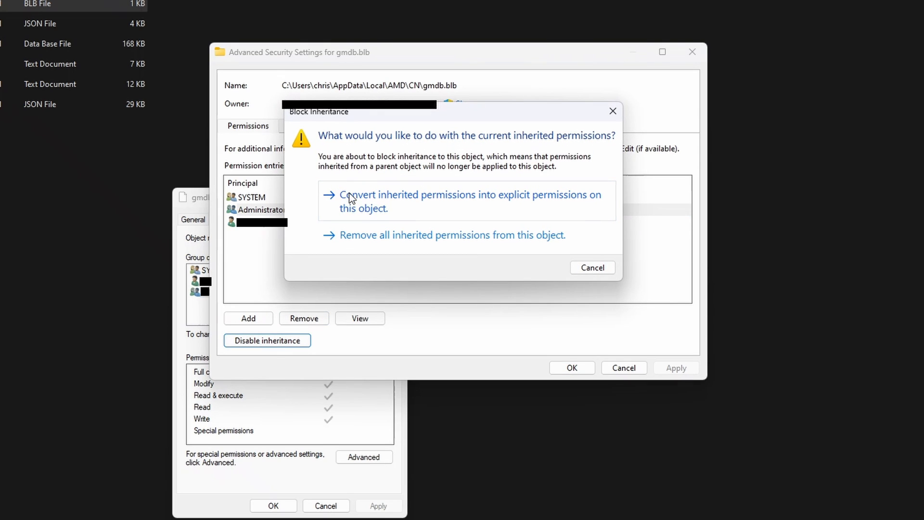
{"action": "mouse_move", "coordinate": [477, 212]}
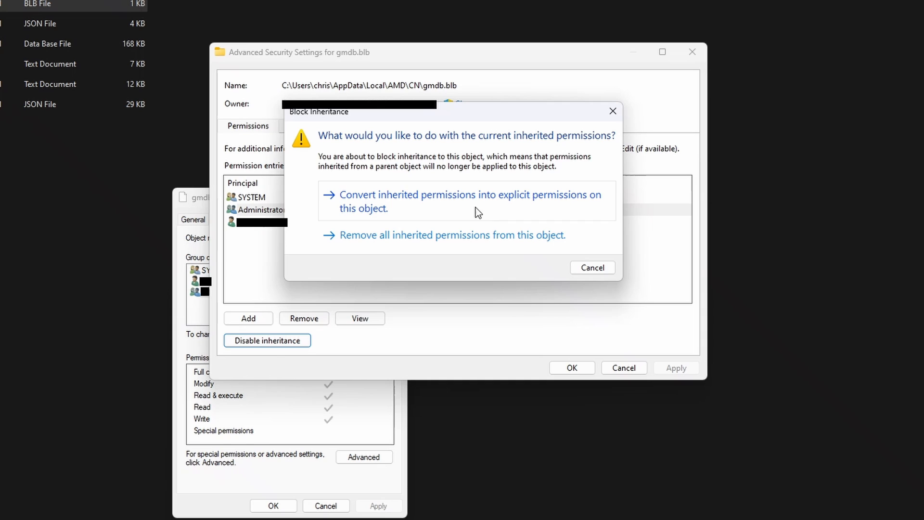
{"action": "left_click", "coordinate": [469, 201]}
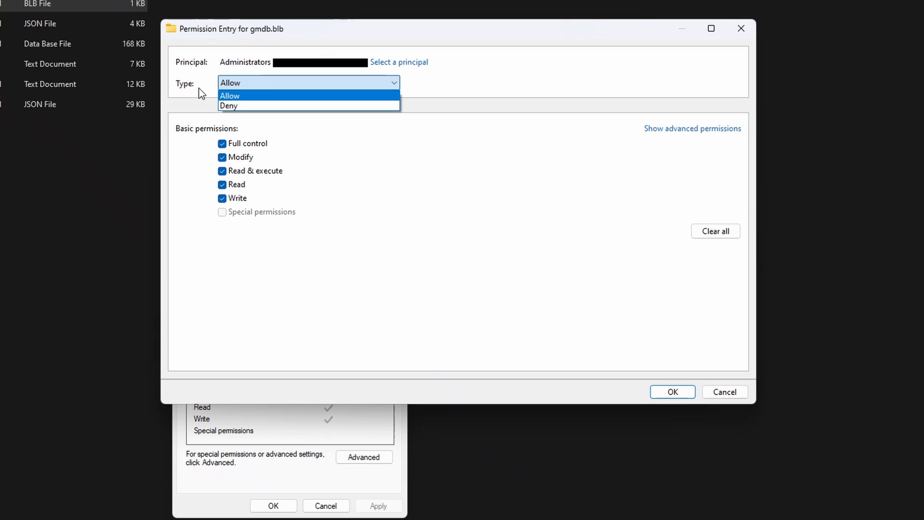
- Switch gmdb.blb's Administrators entry to Deny full control and confirm
{"action": "left_click", "coordinate": [229, 106]}
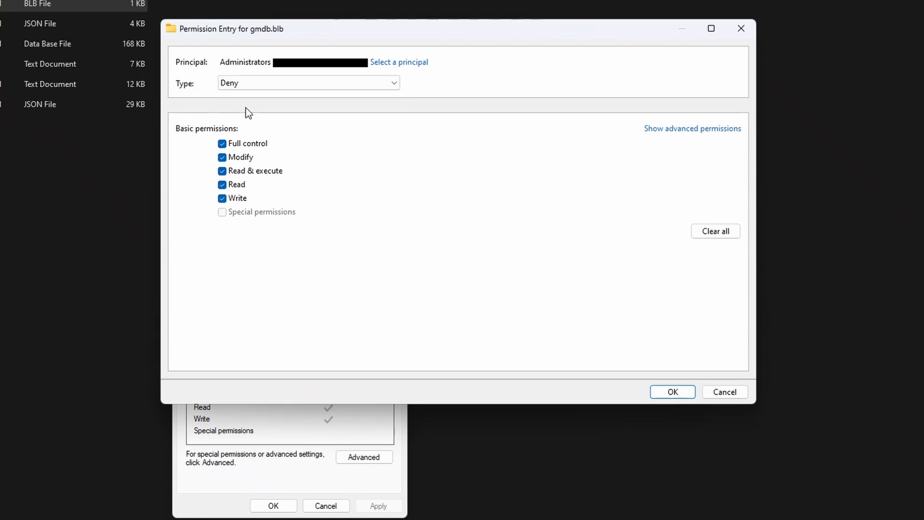
{"action": "left_click", "coordinate": [672, 392]}
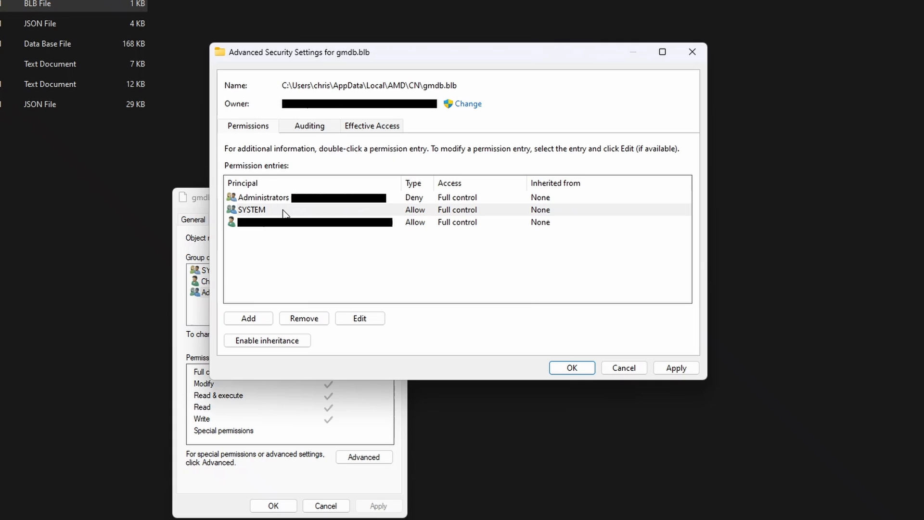
{"action": "mouse_move", "coordinate": [334, 215]}
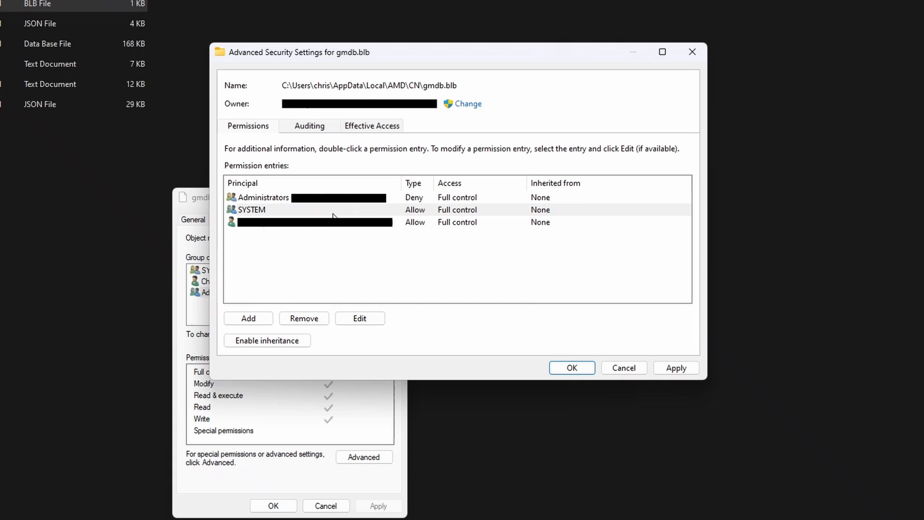
{"action": "mouse_move", "coordinate": [264, 221]}
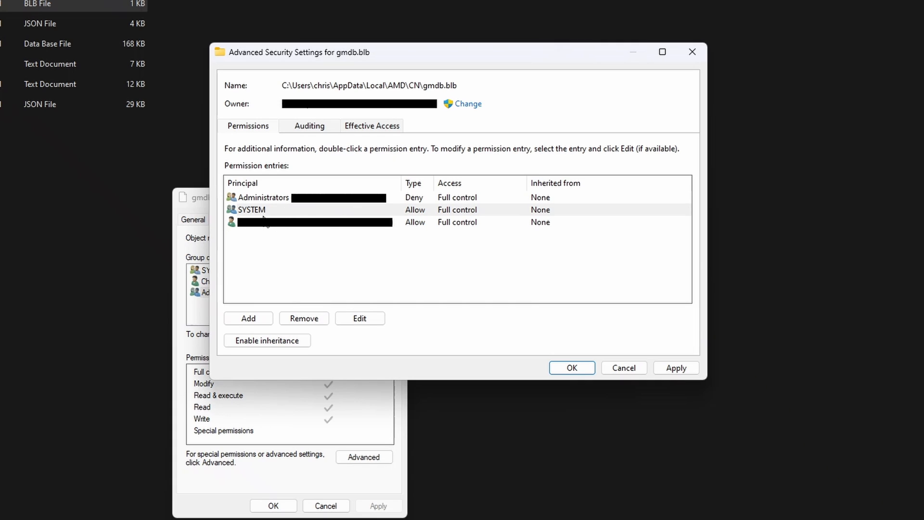
- Remove the SYSTEM and user entries, then apply and accept the deny warning
{"action": "left_click", "coordinate": [304, 318]}
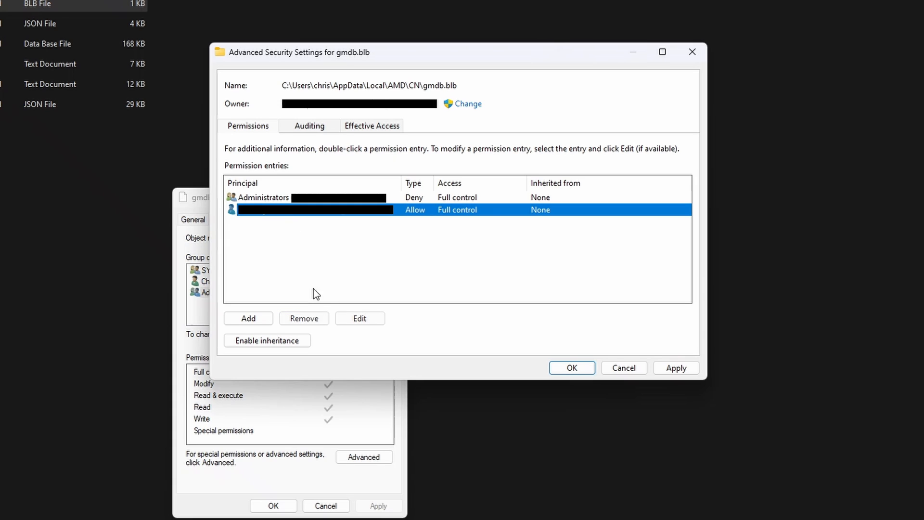
{"action": "left_click", "coordinate": [304, 319]}
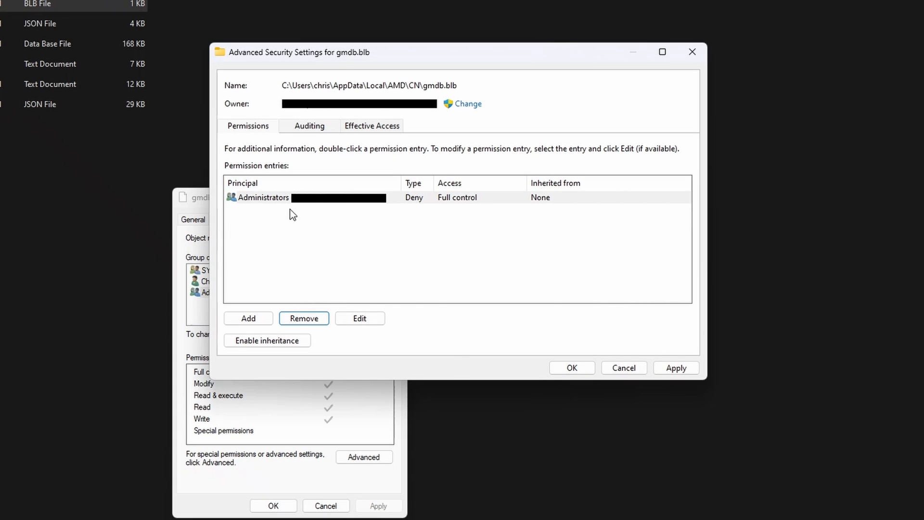
{"action": "mouse_move", "coordinate": [54, 296]}
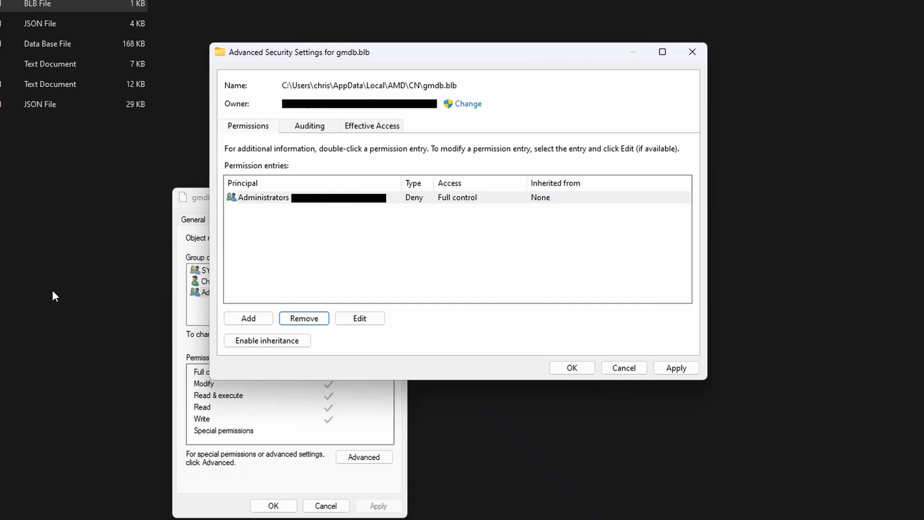
{"action": "mouse_move", "coordinate": [677, 384]}
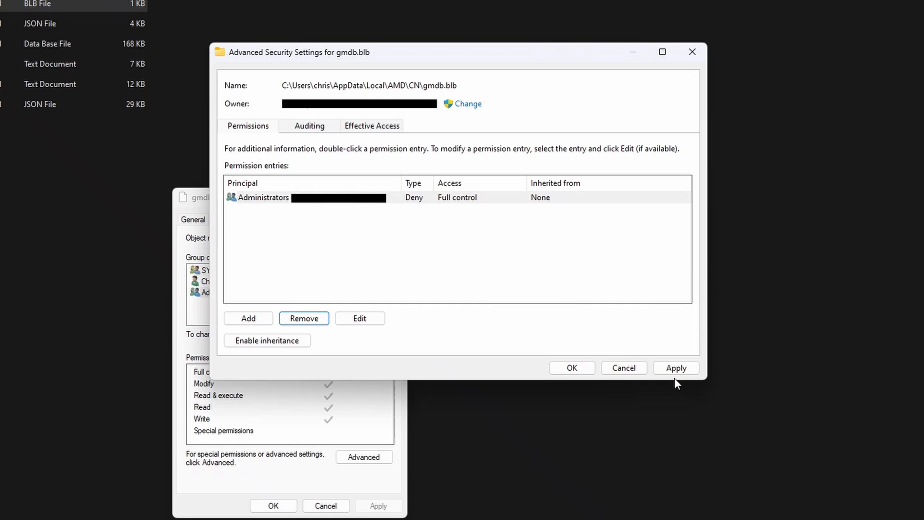
{"action": "left_click", "coordinate": [676, 367]}
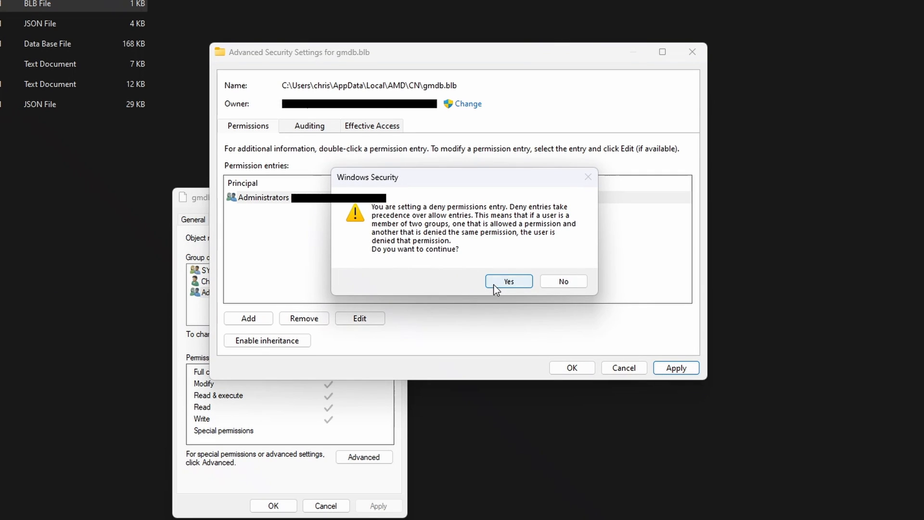
{"action": "left_click", "coordinate": [508, 281]}
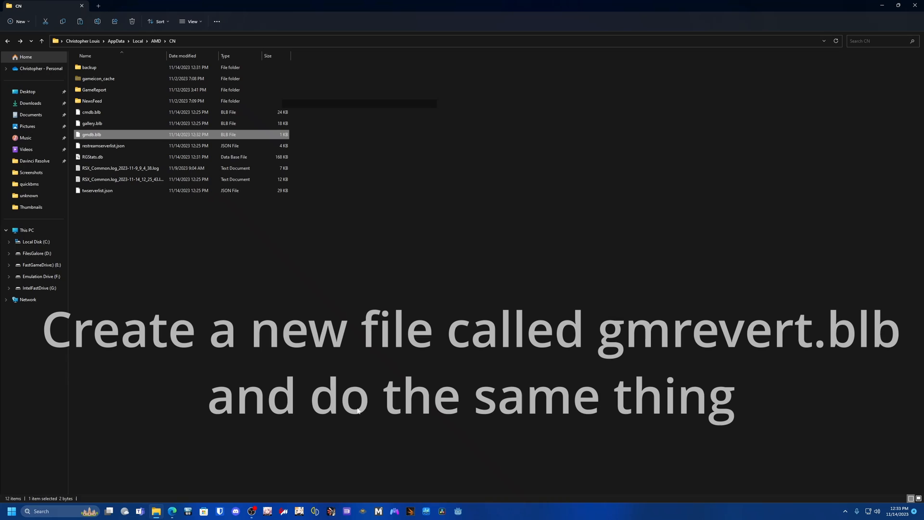
{"action": "mouse_move", "coordinate": [345, 208]}
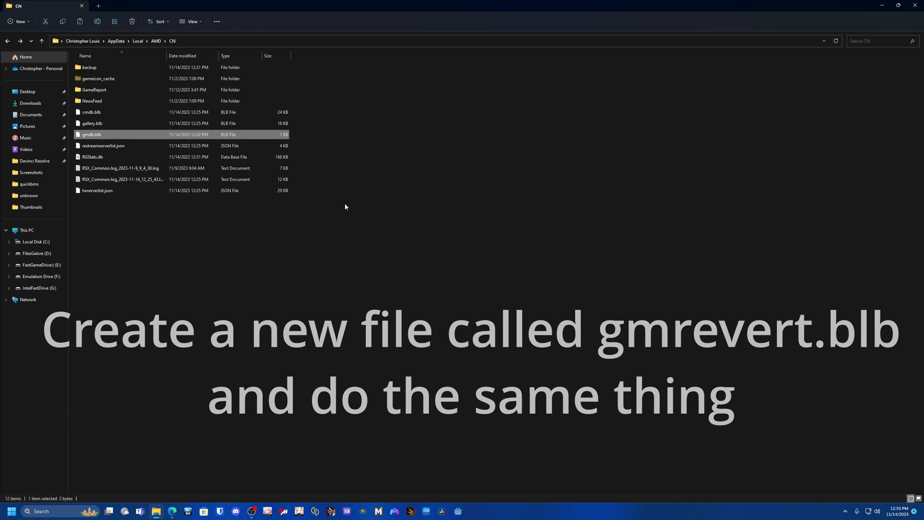
- Right-click in the CN folder to start creating a new empty file
{"action": "right_click", "coordinate": [42, 187]}
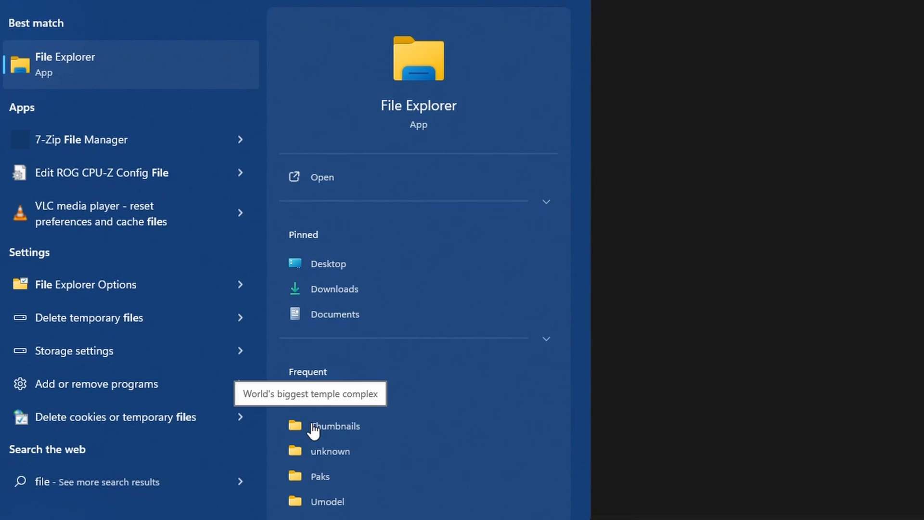
- Confirm known file type extensions are shown in File Explorer Options' View settings
{"action": "left_click", "coordinate": [85, 284]}
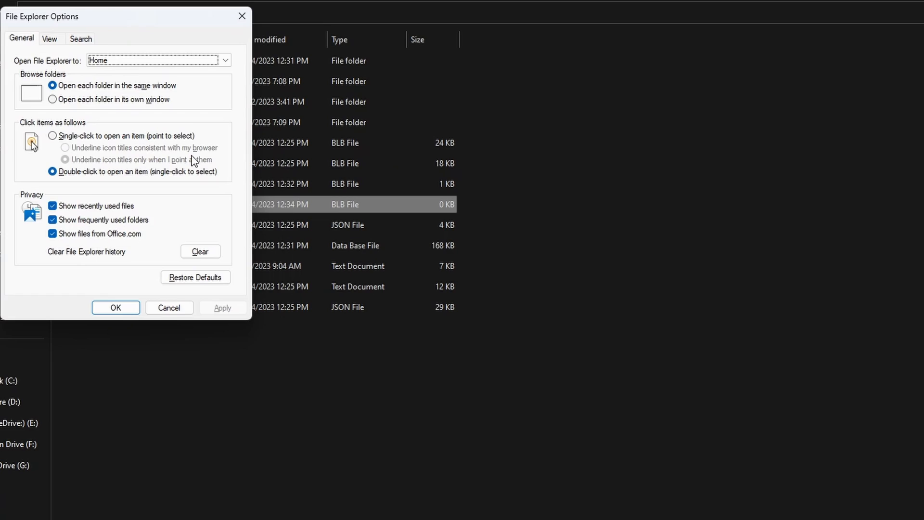
{"action": "left_click", "coordinate": [49, 39]}
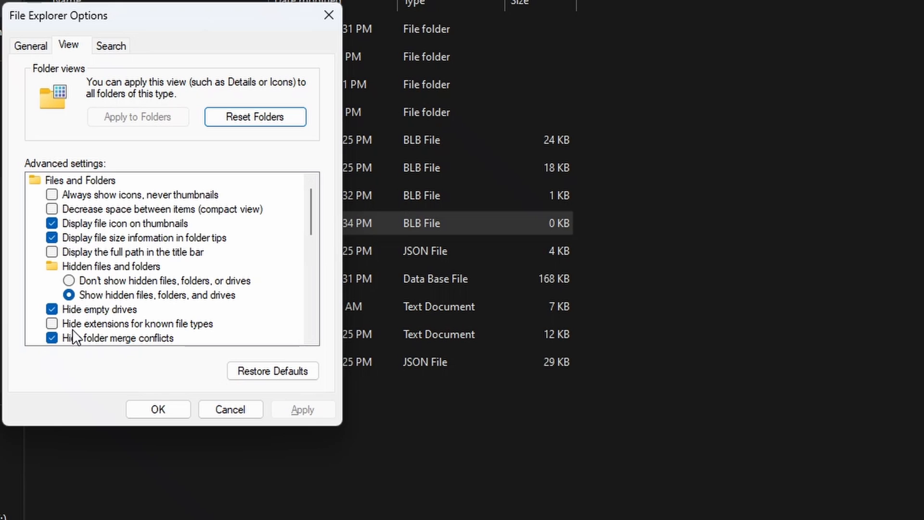
{"action": "mouse_move", "coordinate": [202, 339]}
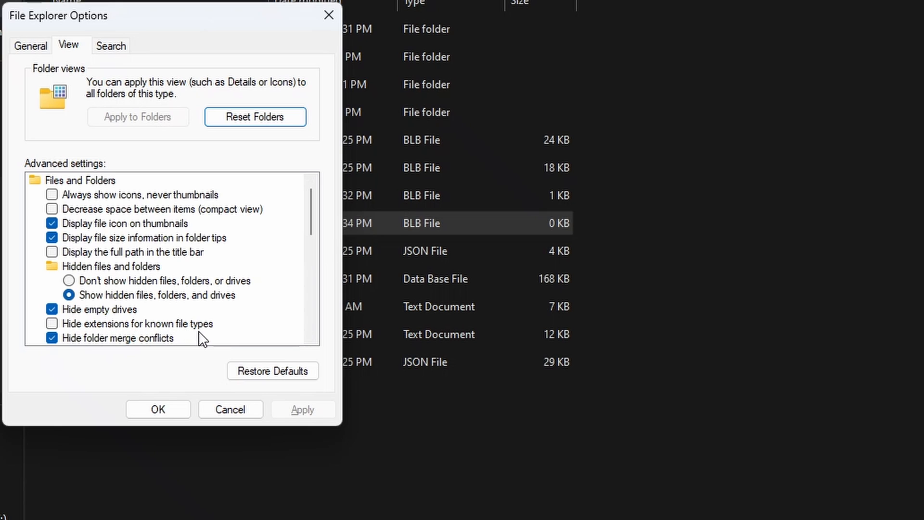
{"action": "mouse_move", "coordinate": [96, 334]}
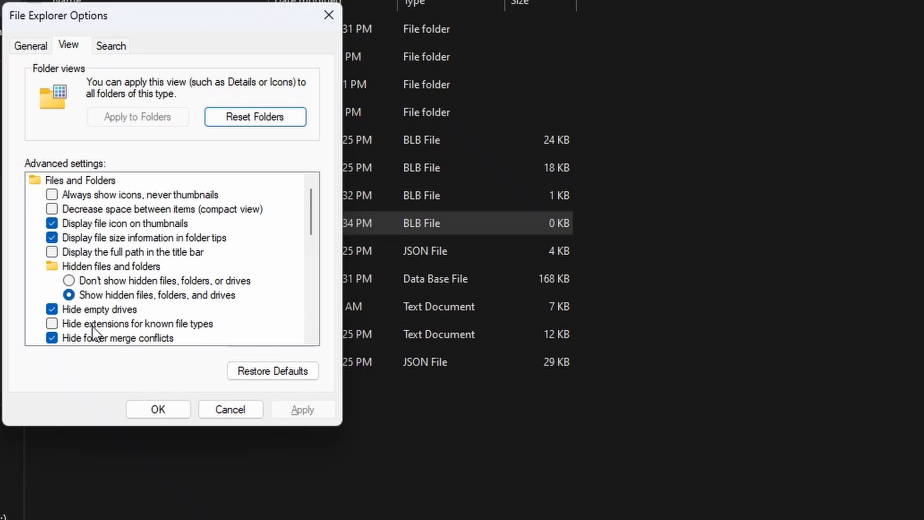
{"action": "mouse_move", "coordinate": [389, 342]}
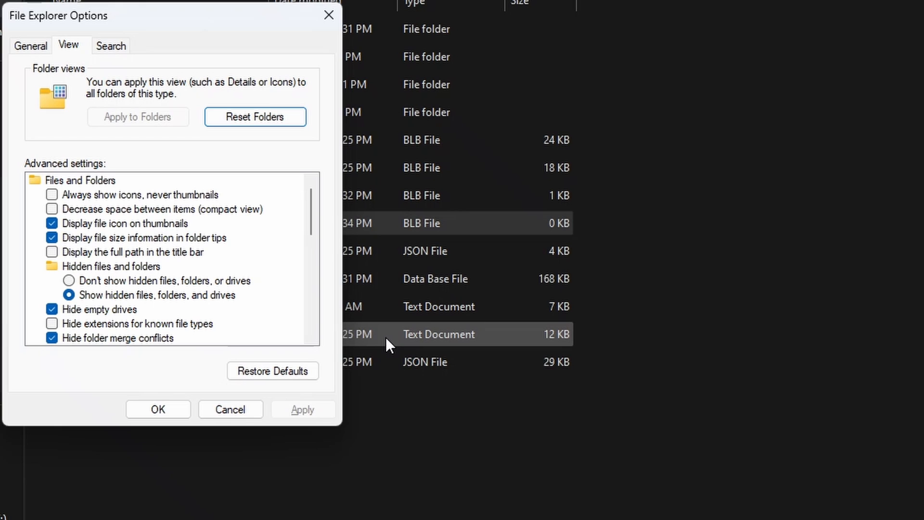
{"action": "mouse_move", "coordinate": [417, 271]}
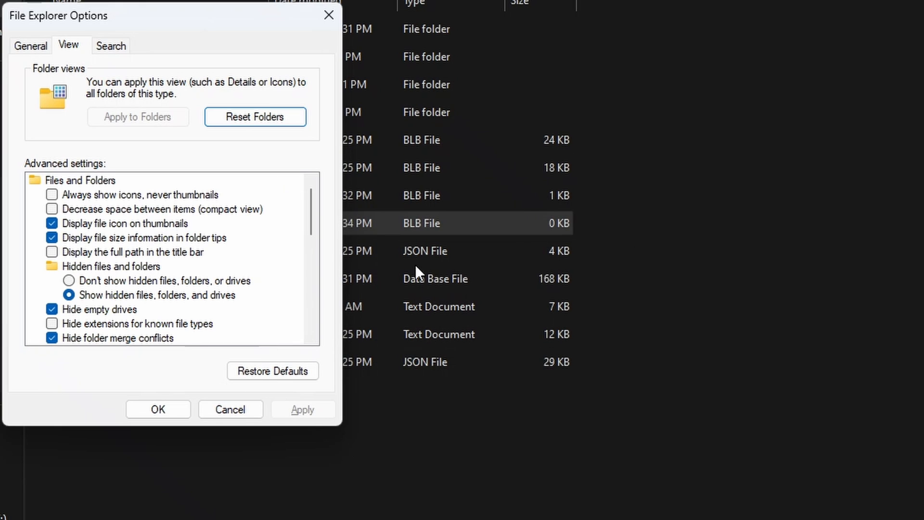
{"action": "left_click", "coordinate": [157, 409]}
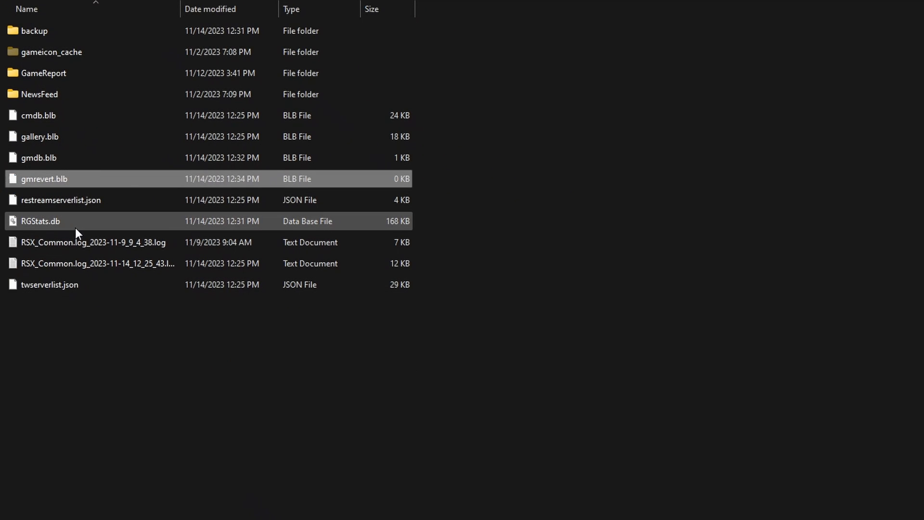
{"action": "mouse_move", "coordinate": [145, 216]}
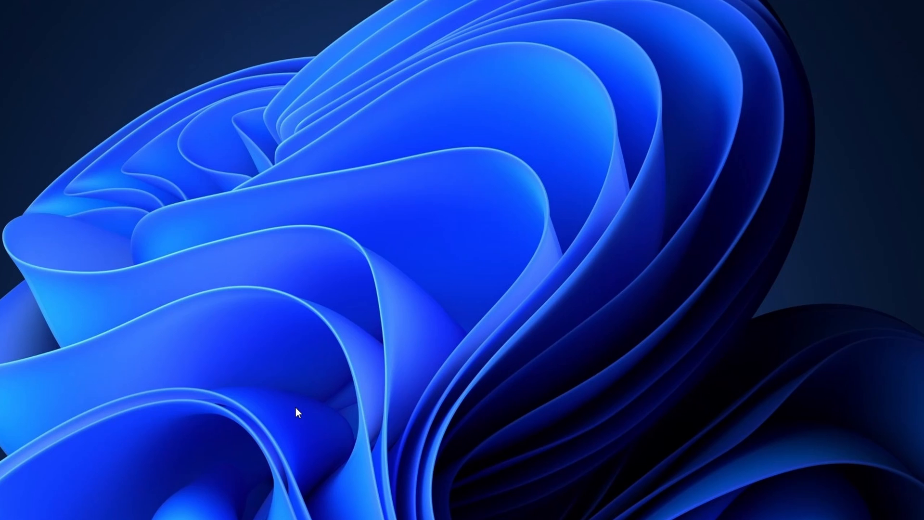
{"action": "mouse_move", "coordinate": [189, 492]}
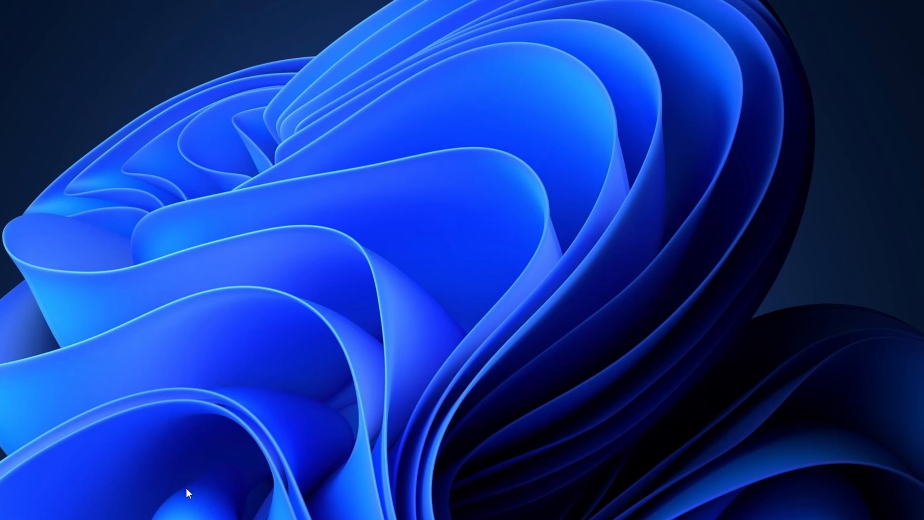